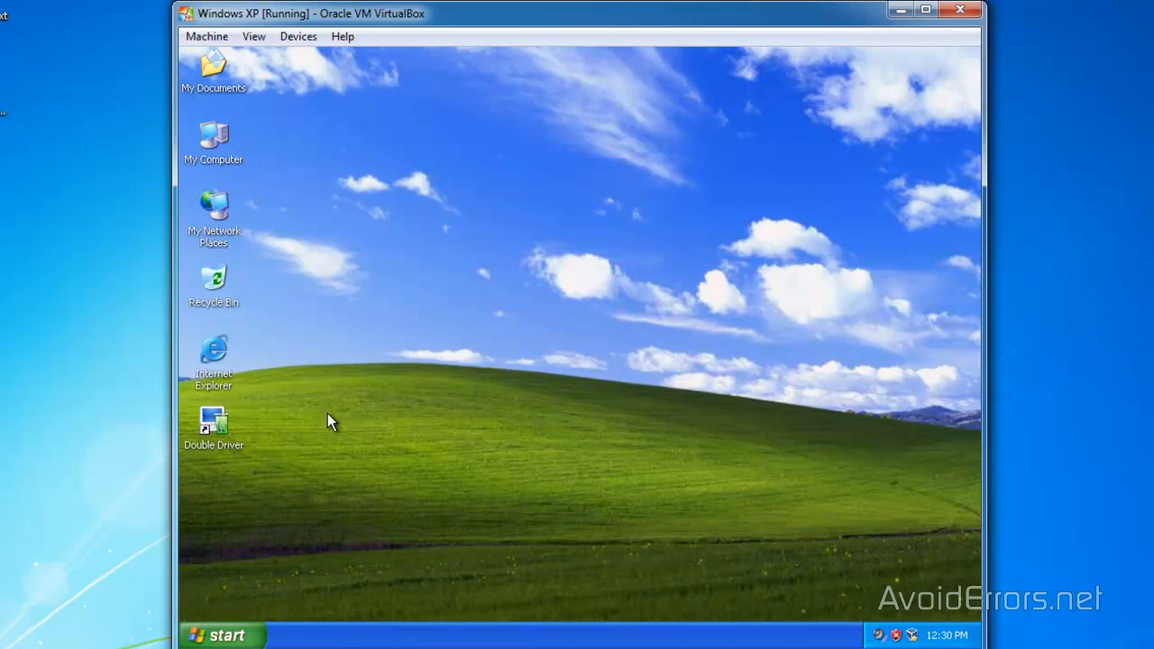
{"action": "mouse_move", "coordinate": [213, 467]}
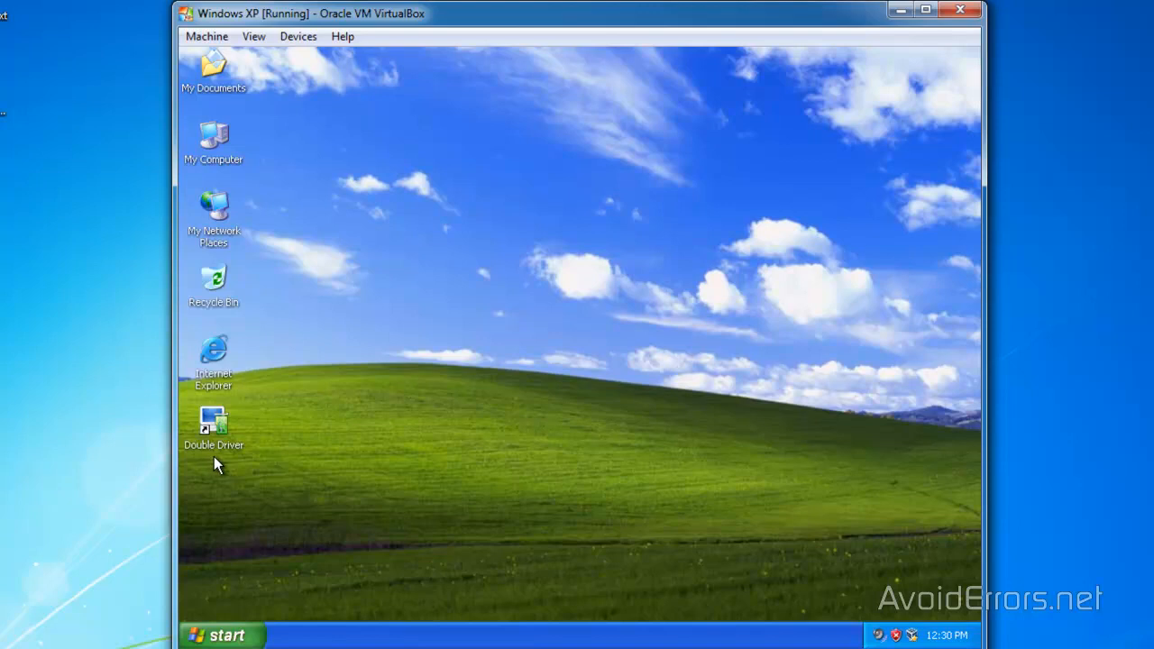
{"action": "mouse_move", "coordinate": [214, 470]}
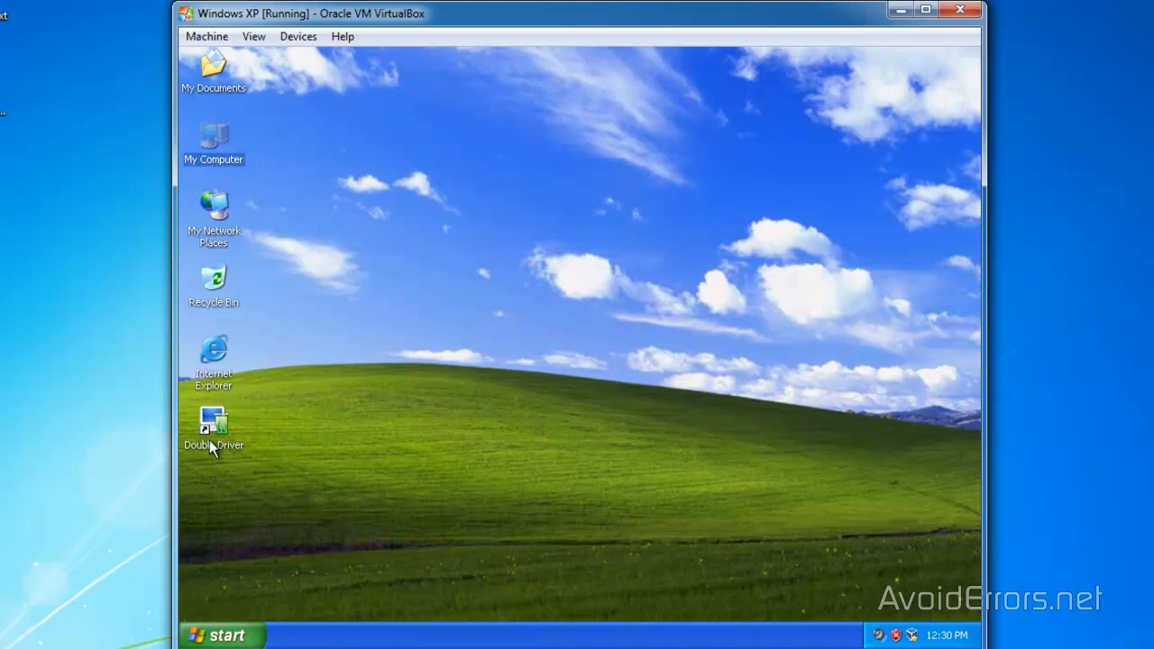
Step: Launch Double Driver, scan the system and select all 62 detected drivers
{"action": "double_click", "coordinate": [213, 421]}
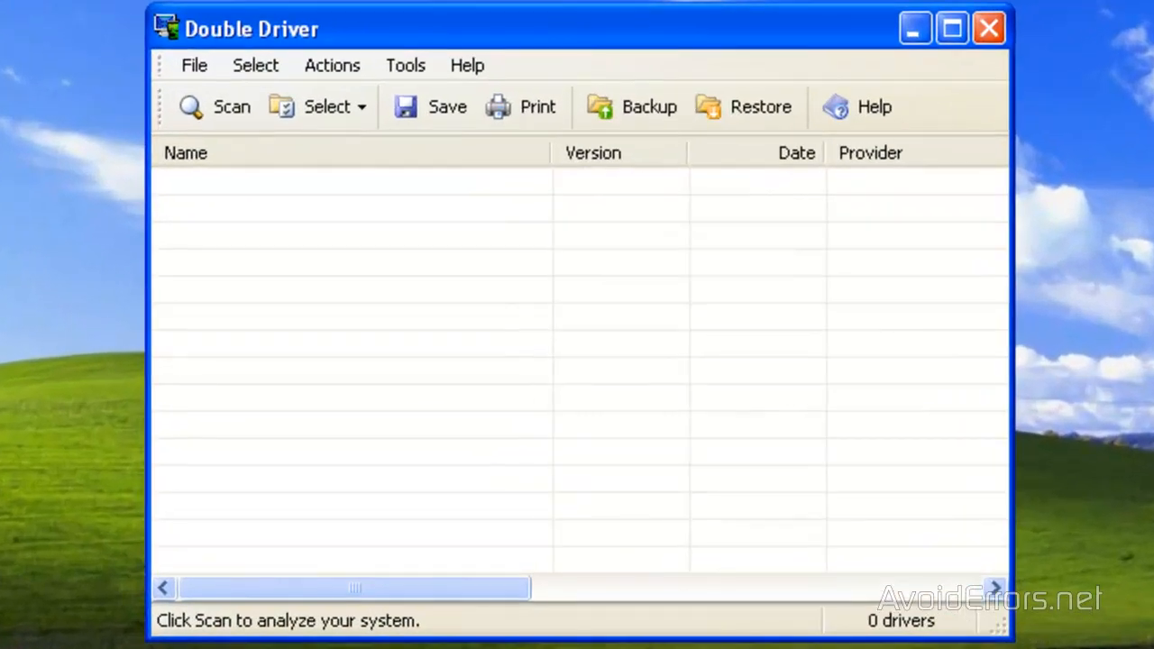
{"action": "mouse_move", "coordinate": [161, 202]}
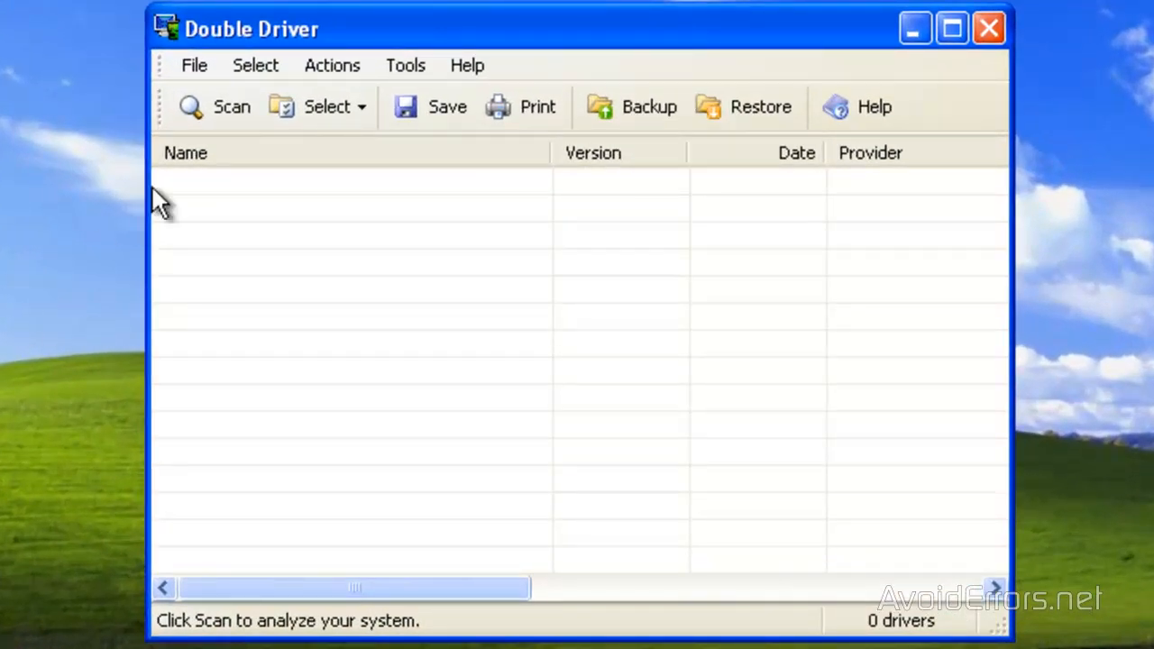
{"action": "left_click", "coordinate": [231, 106]}
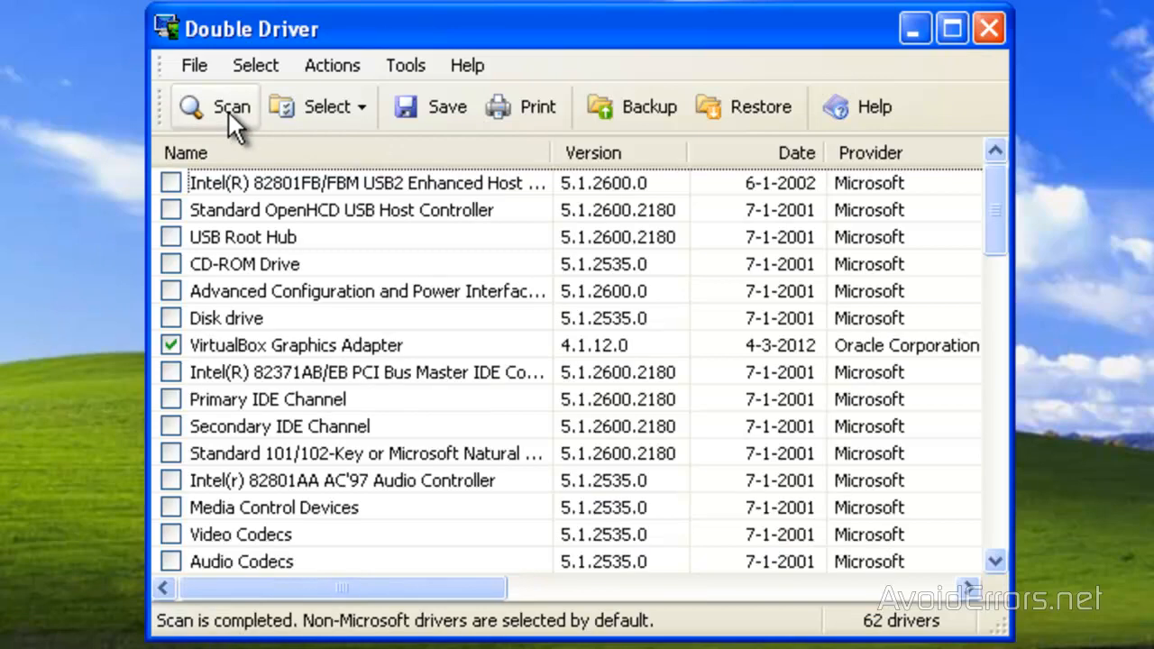
{"action": "mouse_move", "coordinate": [325, 107]}
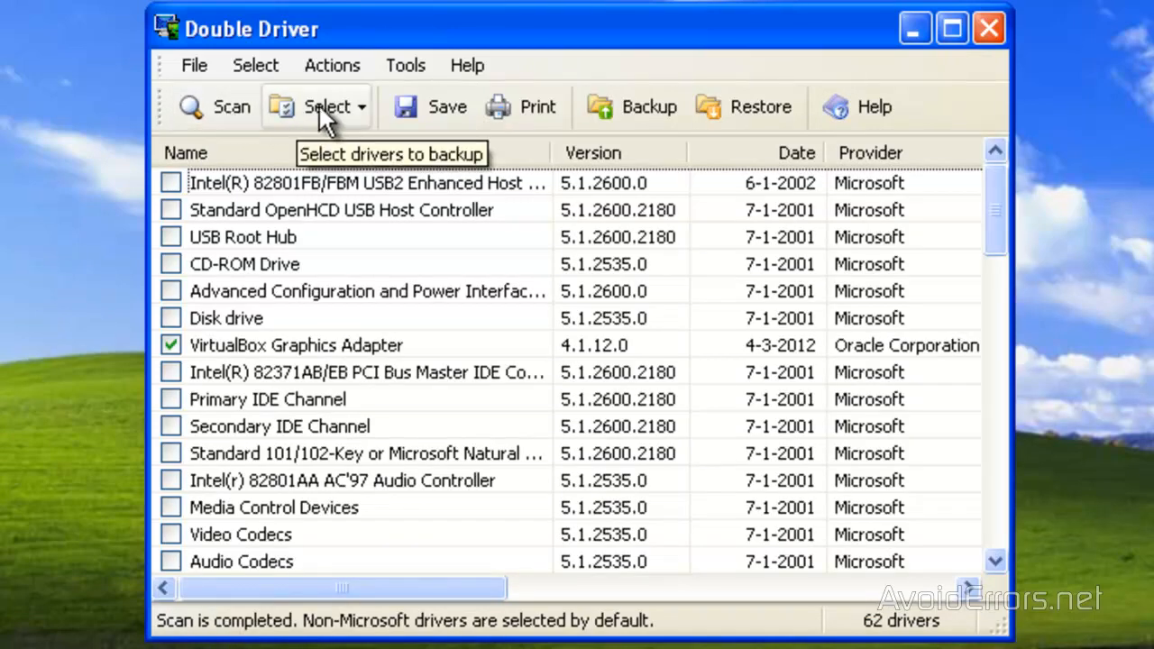
{"action": "left_click", "coordinate": [321, 107]}
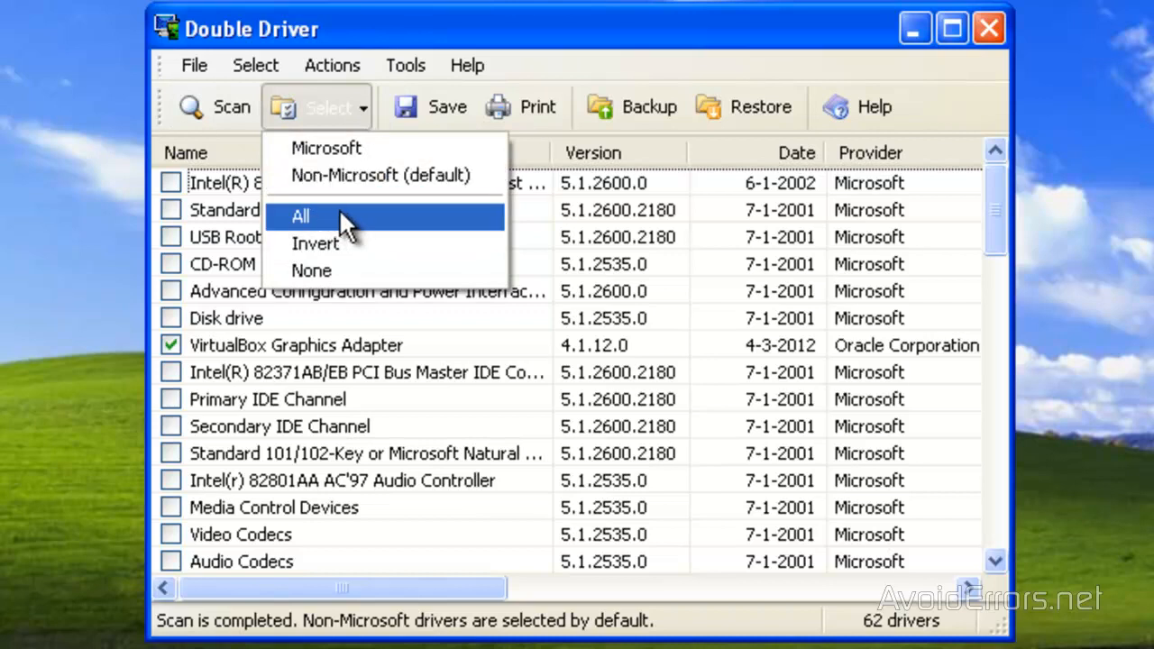
{"action": "left_click", "coordinate": [301, 216]}
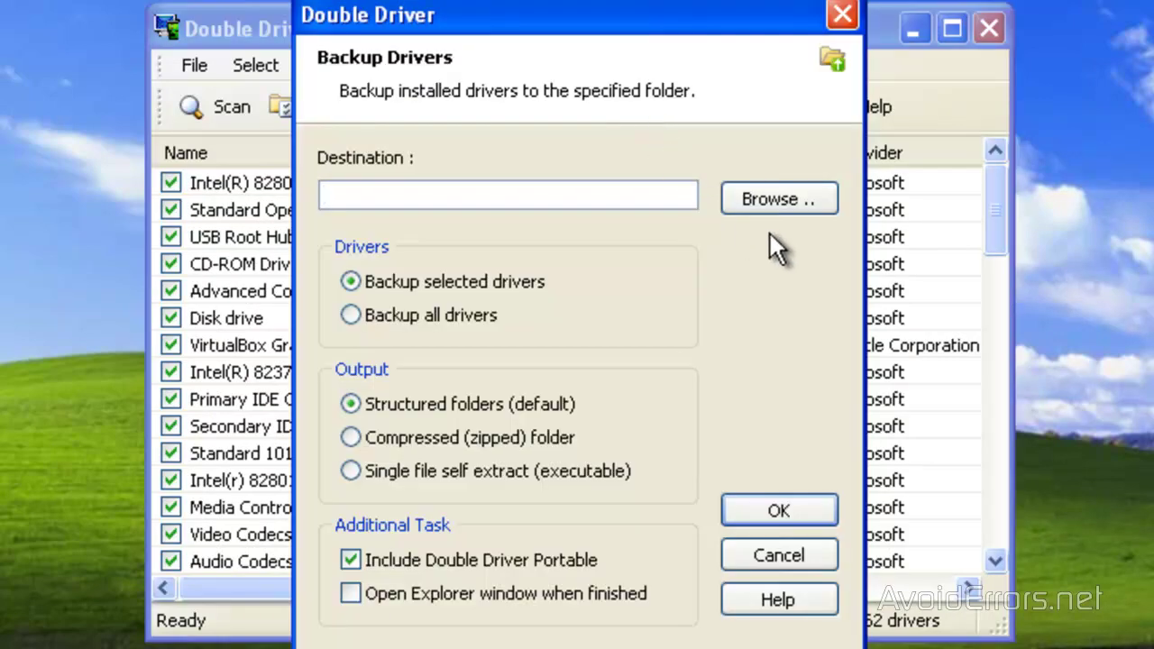
{"action": "mouse_move", "coordinate": [779, 233]}
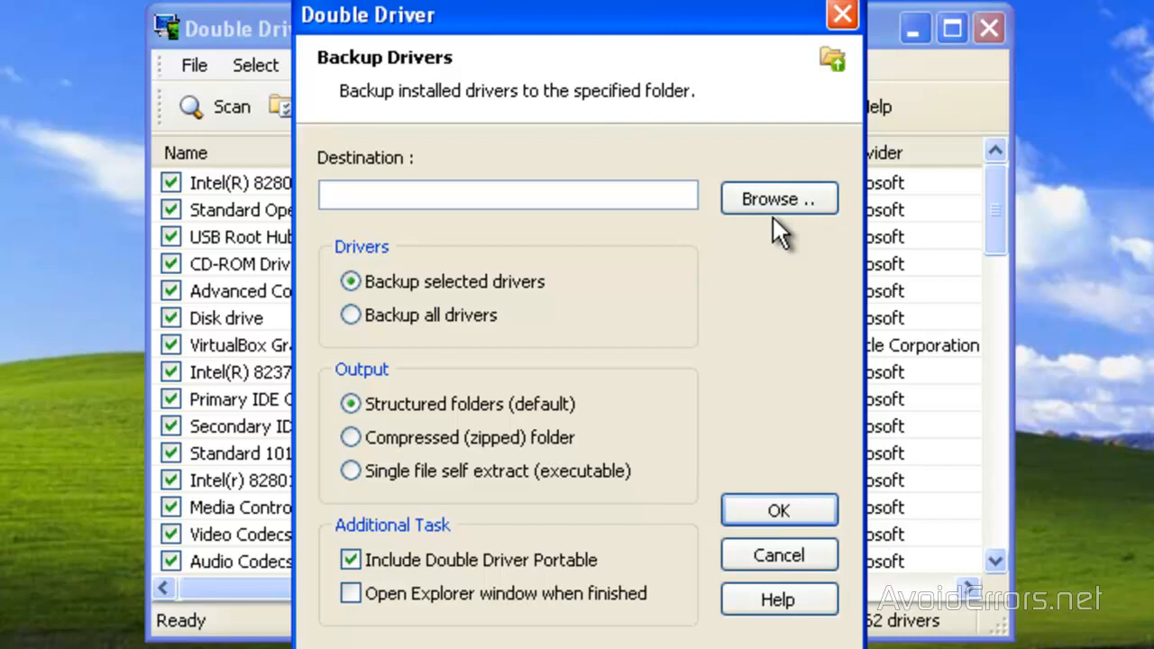
Step: Choose the Drivers folder on Virtual_Share under Vboxsvr as the backup destination
{"action": "left_click", "coordinate": [778, 198]}
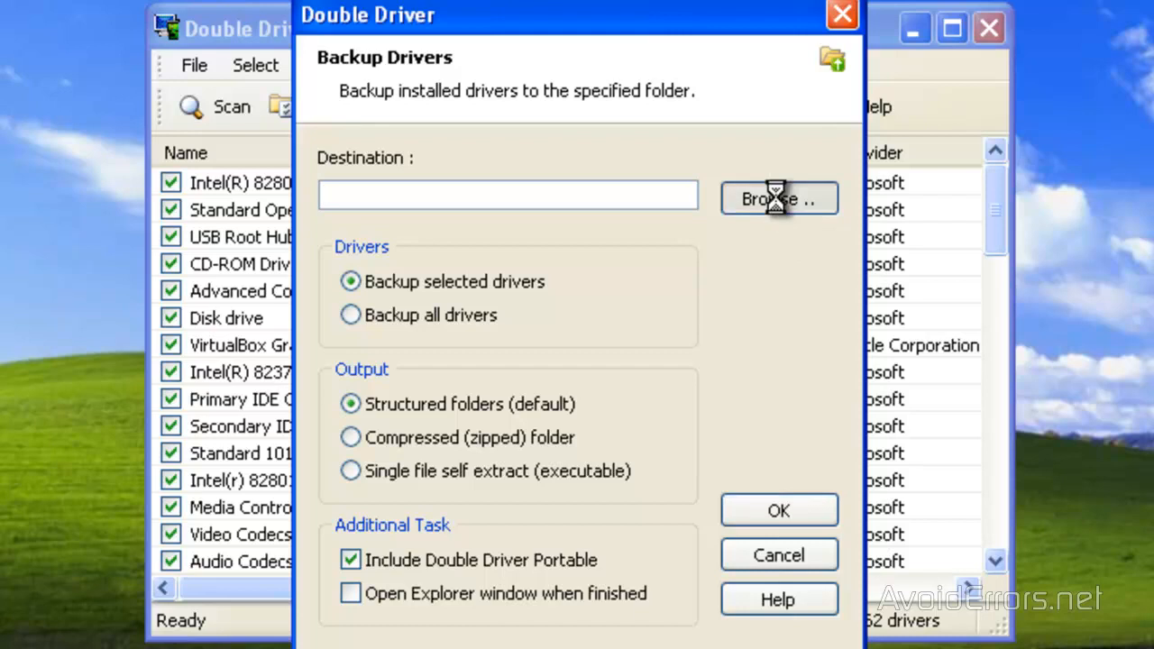
{"action": "left_click", "coordinate": [779, 199]}
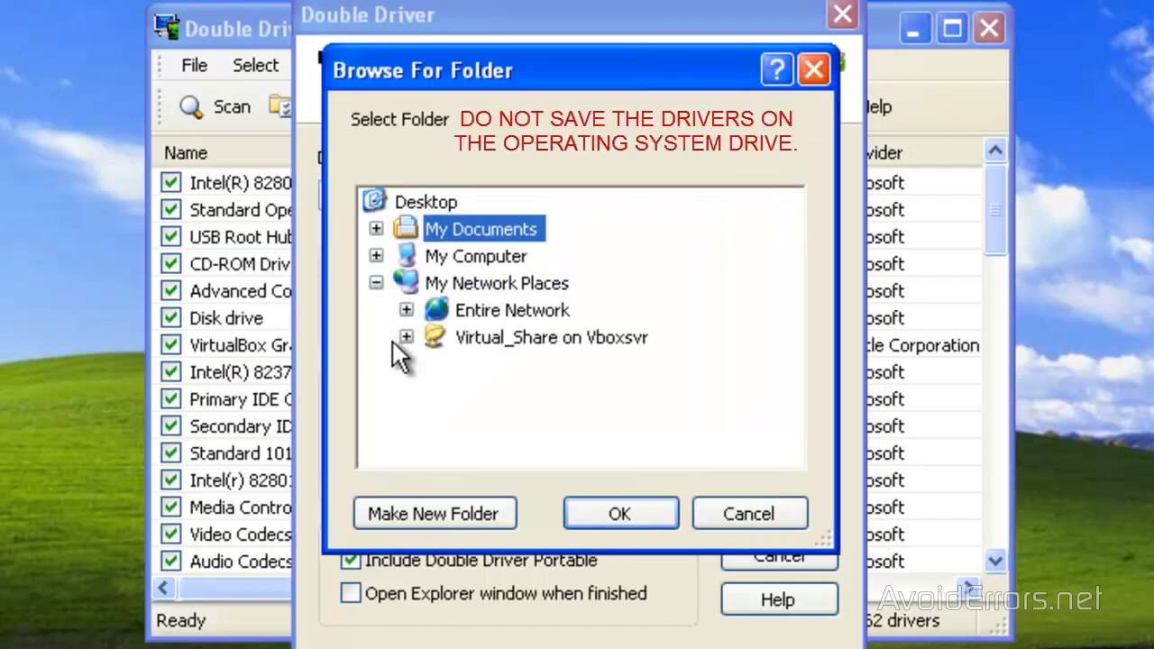
{"action": "left_click", "coordinate": [551, 337]}
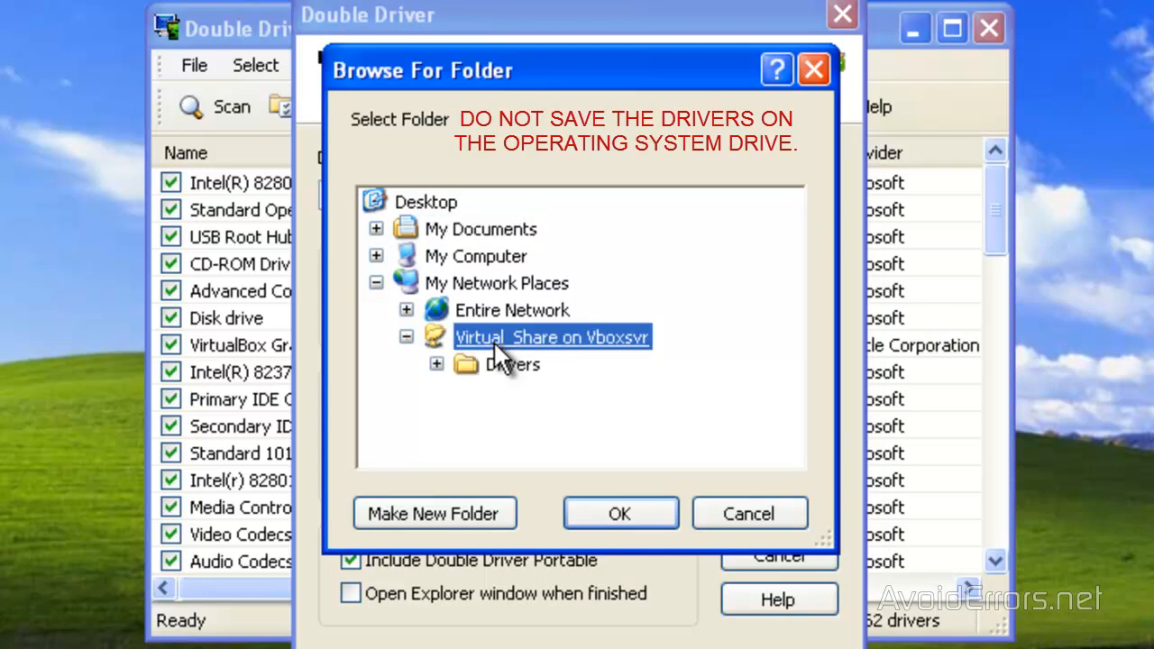
{"action": "mouse_move", "coordinate": [510, 382]}
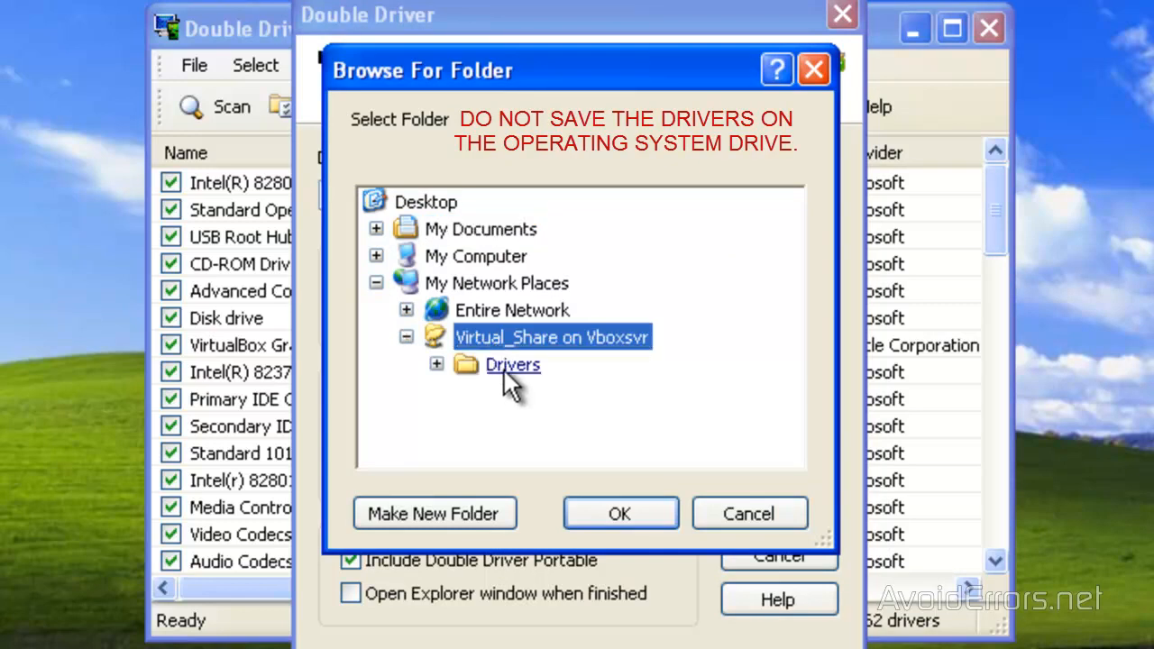
{"action": "left_click", "coordinate": [512, 365]}
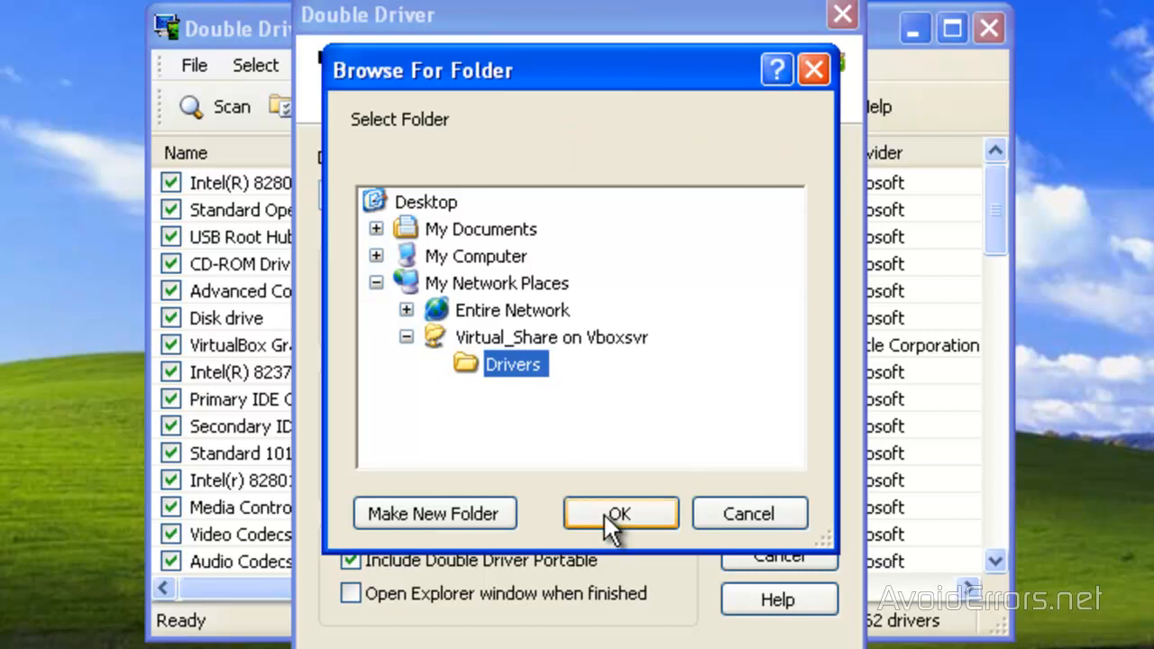
{"action": "left_click", "coordinate": [620, 512]}
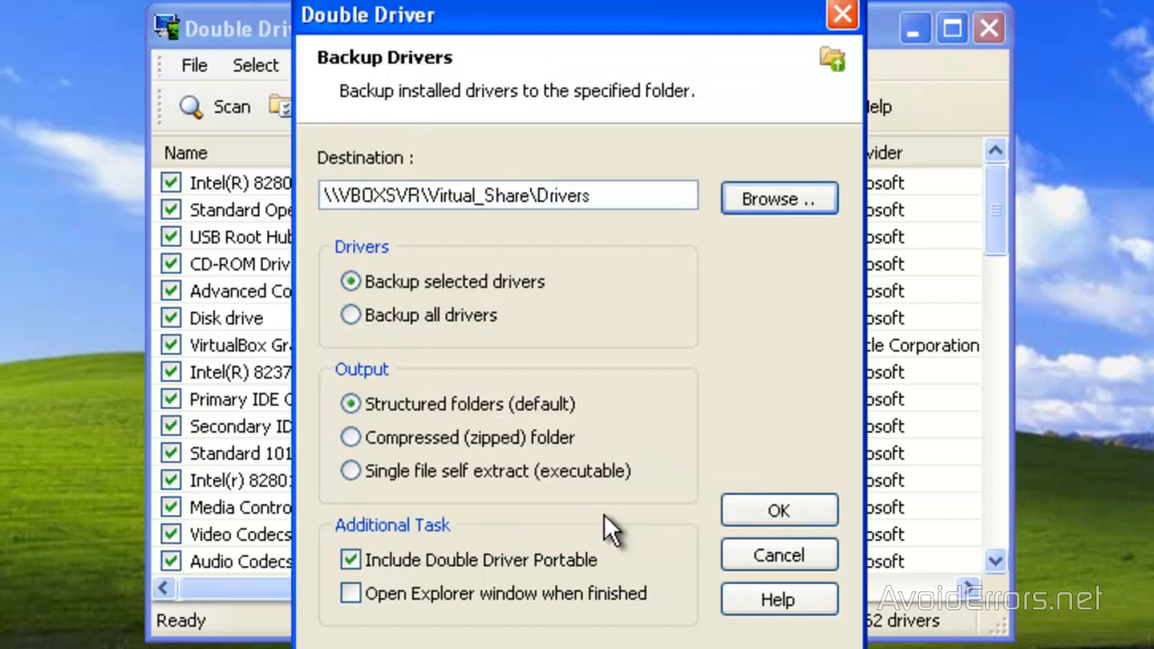
{"action": "mouse_move", "coordinate": [765, 519]}
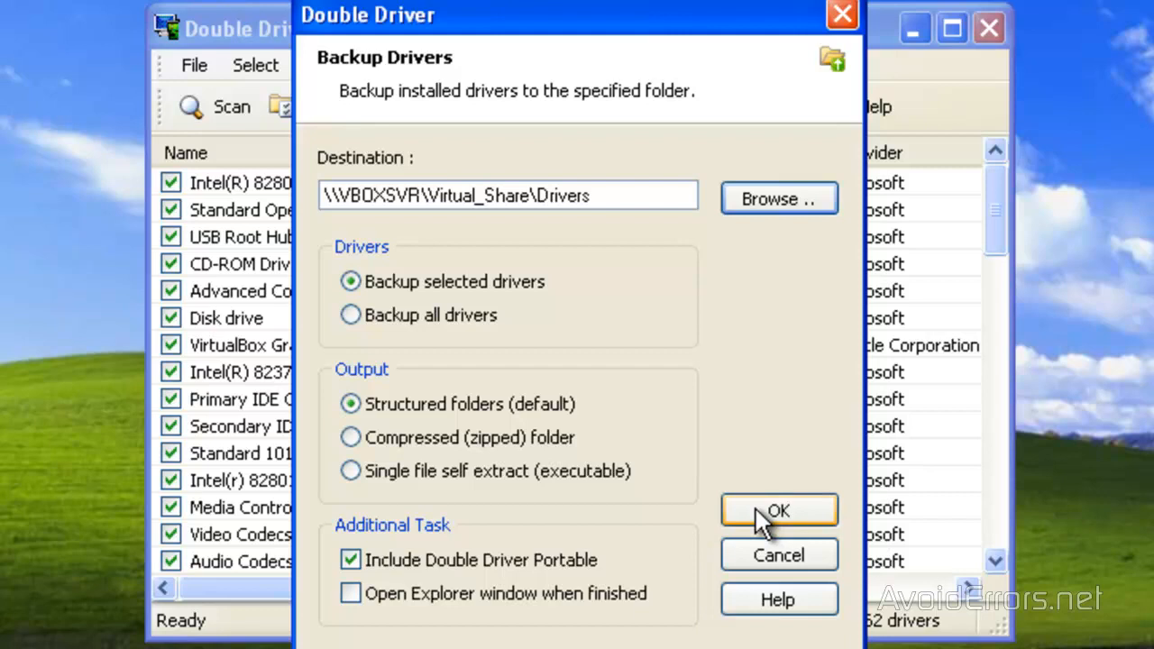
Step: Run the driver backup to the Drivers share and dismiss the Finished report
{"action": "left_click", "coordinate": [778, 510]}
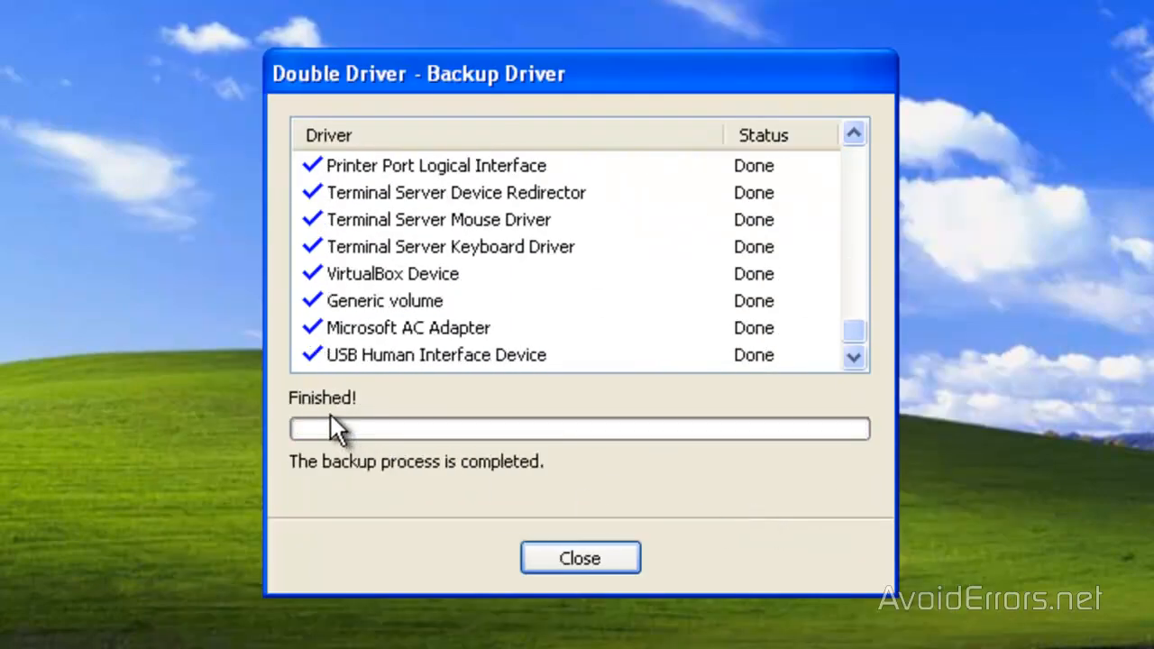
{"action": "left_click", "coordinate": [581, 557]}
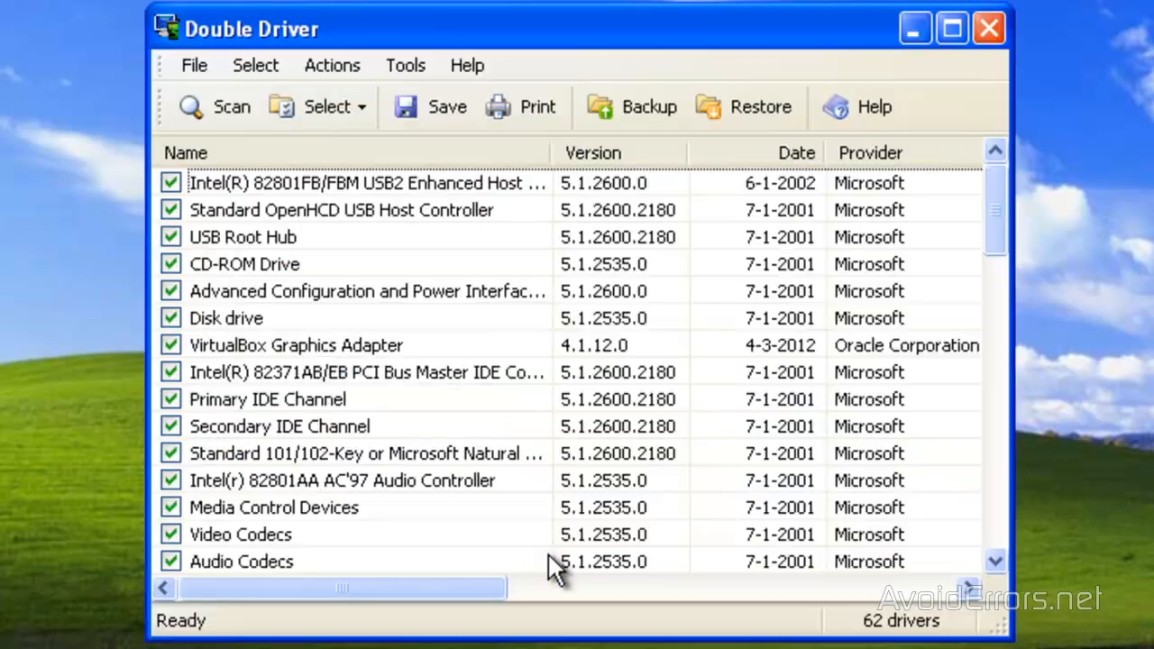
{"action": "mouse_move", "coordinate": [848, 303]}
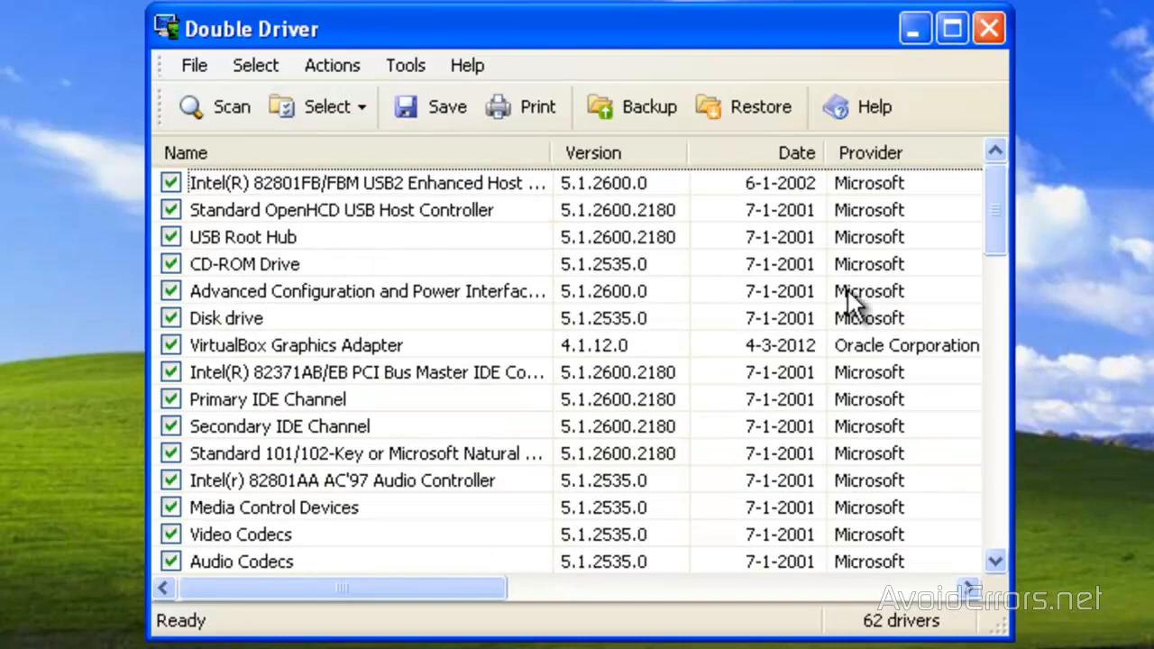
{"action": "left_click", "coordinate": [984, 29]}
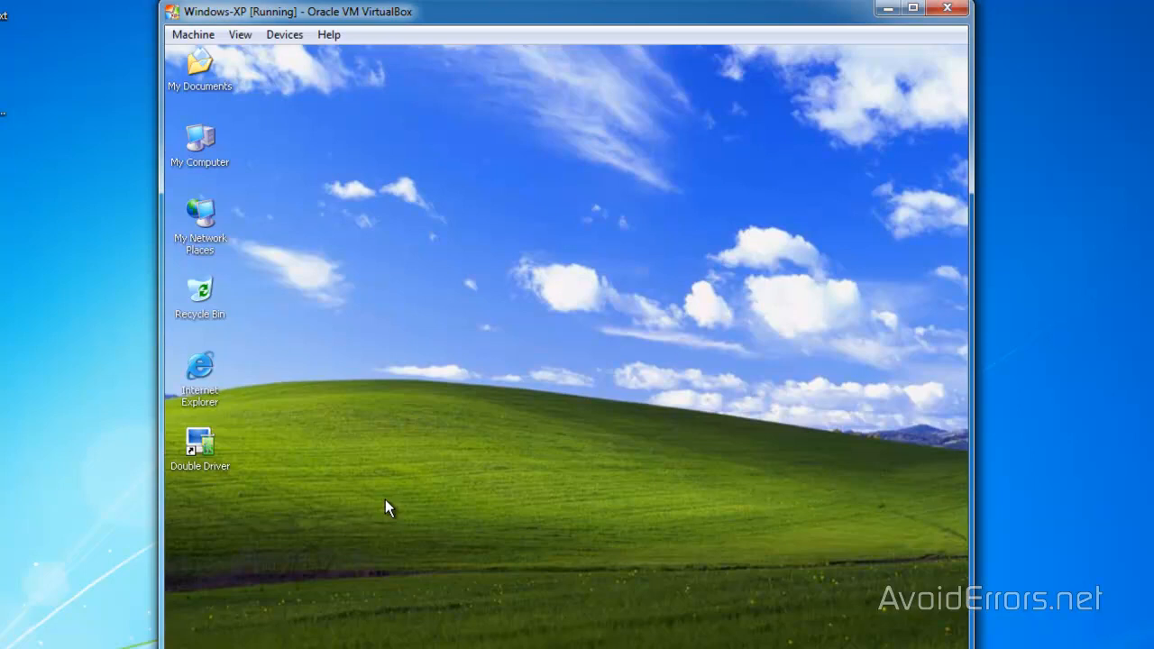
{"action": "mouse_move", "coordinate": [206, 457]}
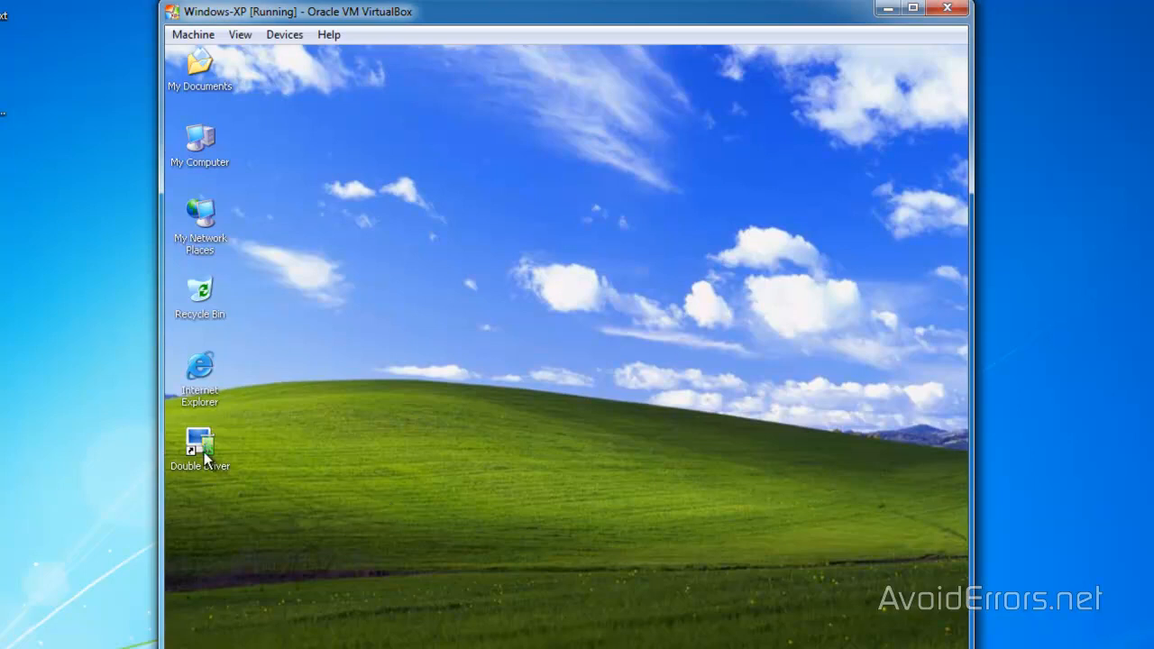
Step: Launch Double Driver on the new VM and start the Restore tool
{"action": "double_click", "coordinate": [198, 443]}
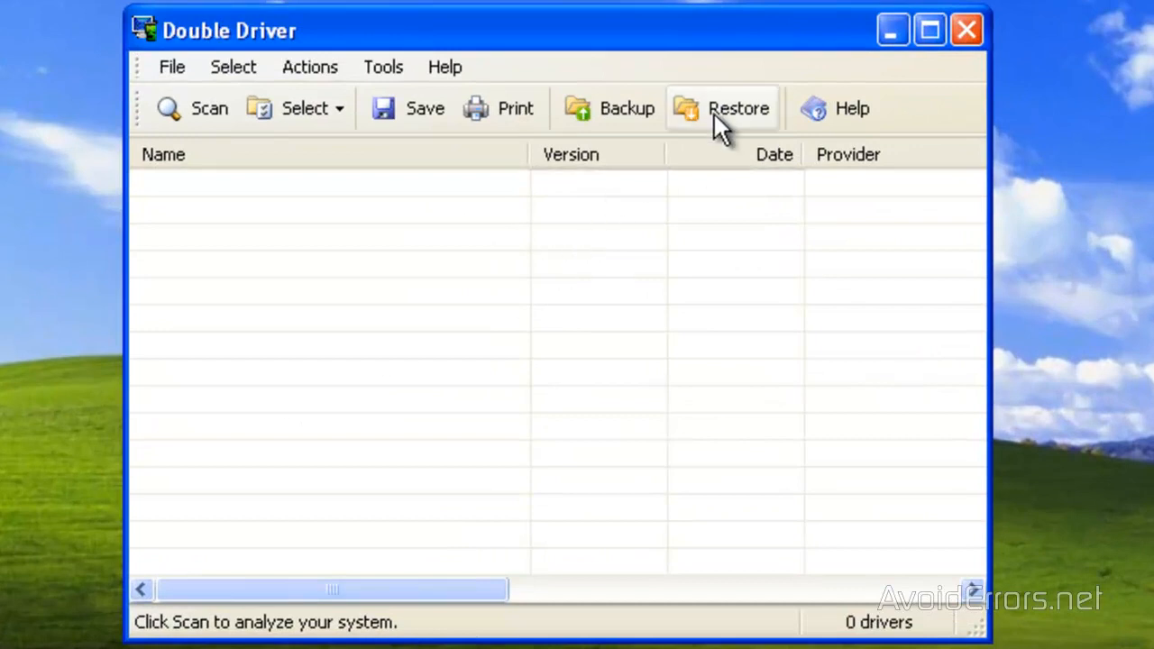
{"action": "left_click", "coordinate": [739, 109]}
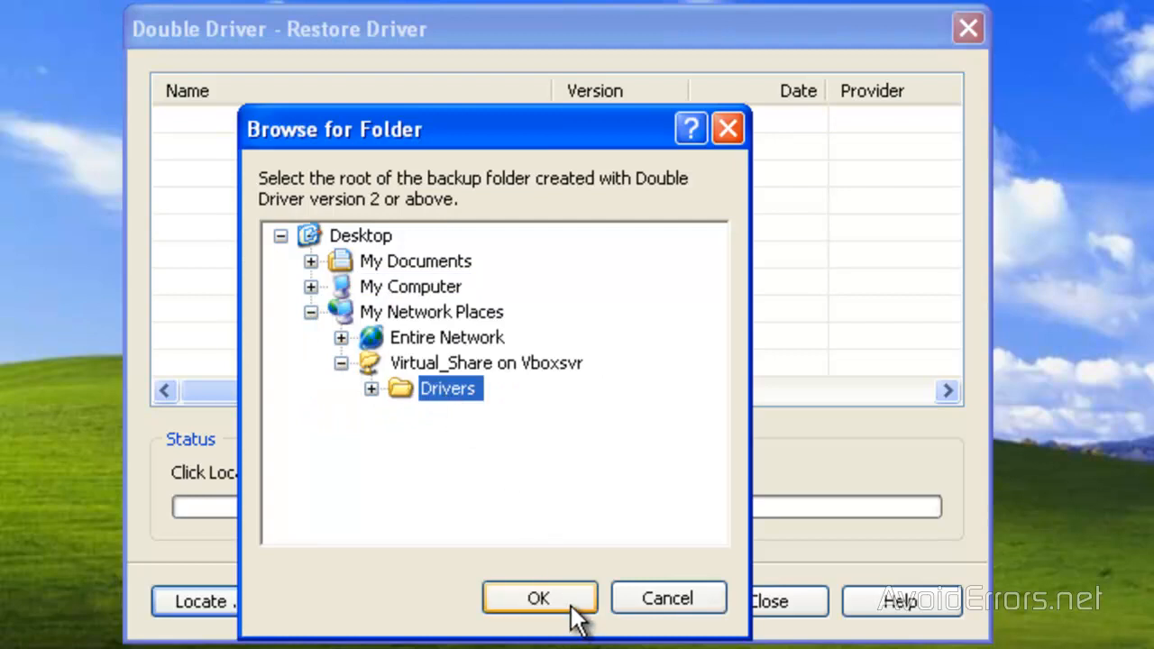
Step: Restore all drivers from the Drivers folder, continuing past the unsigned VirtualBox Graphics Adapter warning
{"action": "left_click", "coordinate": [539, 599]}
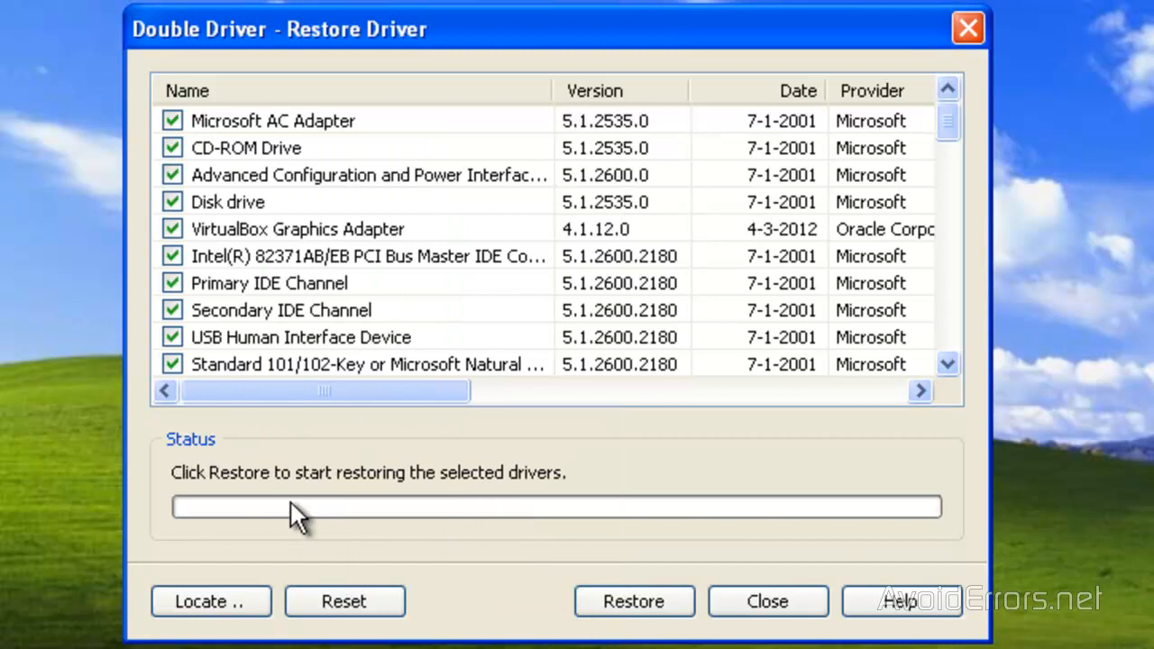
{"action": "left_click", "coordinate": [635, 602]}
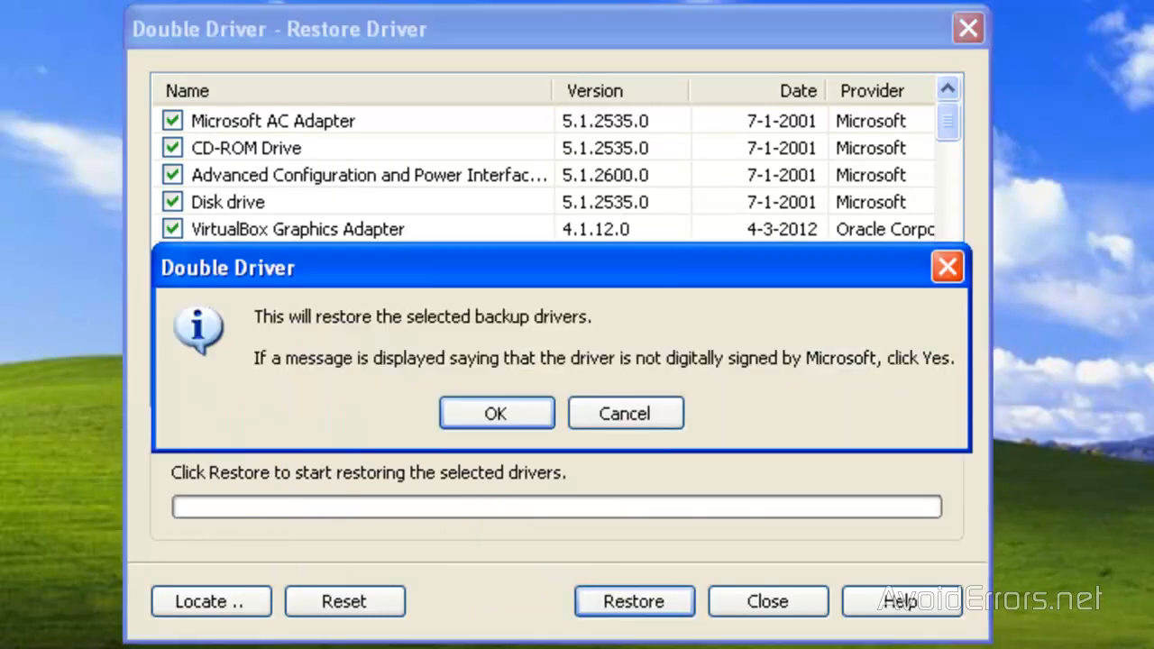
{"action": "left_click", "coordinate": [496, 413]}
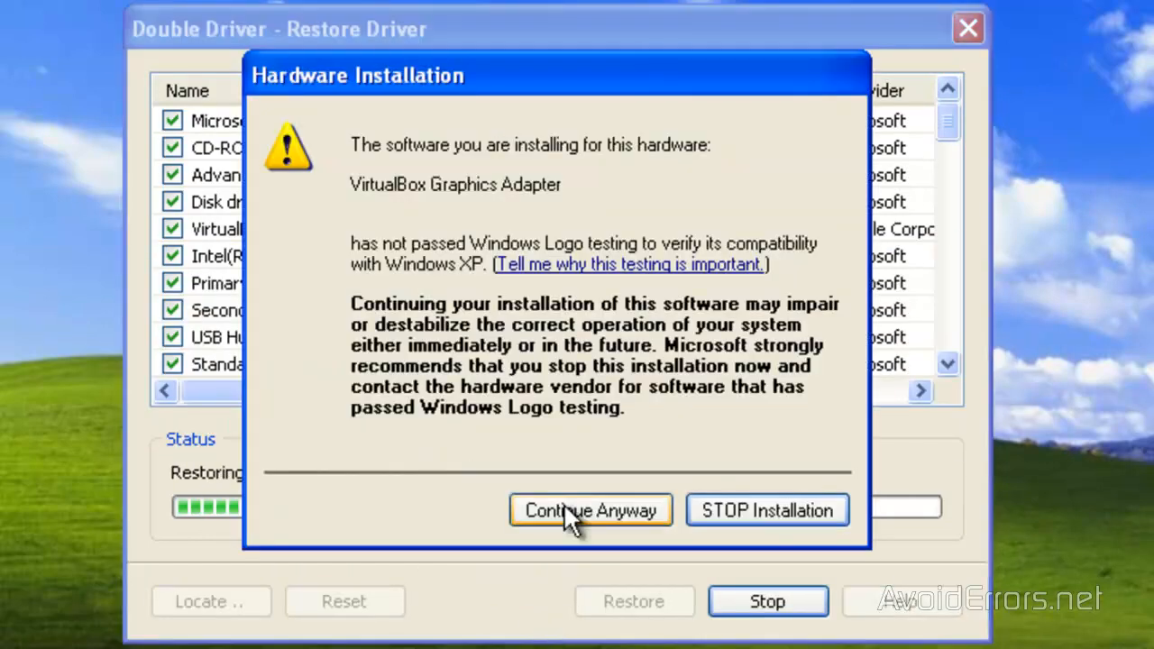
{"action": "left_click", "coordinate": [591, 509]}
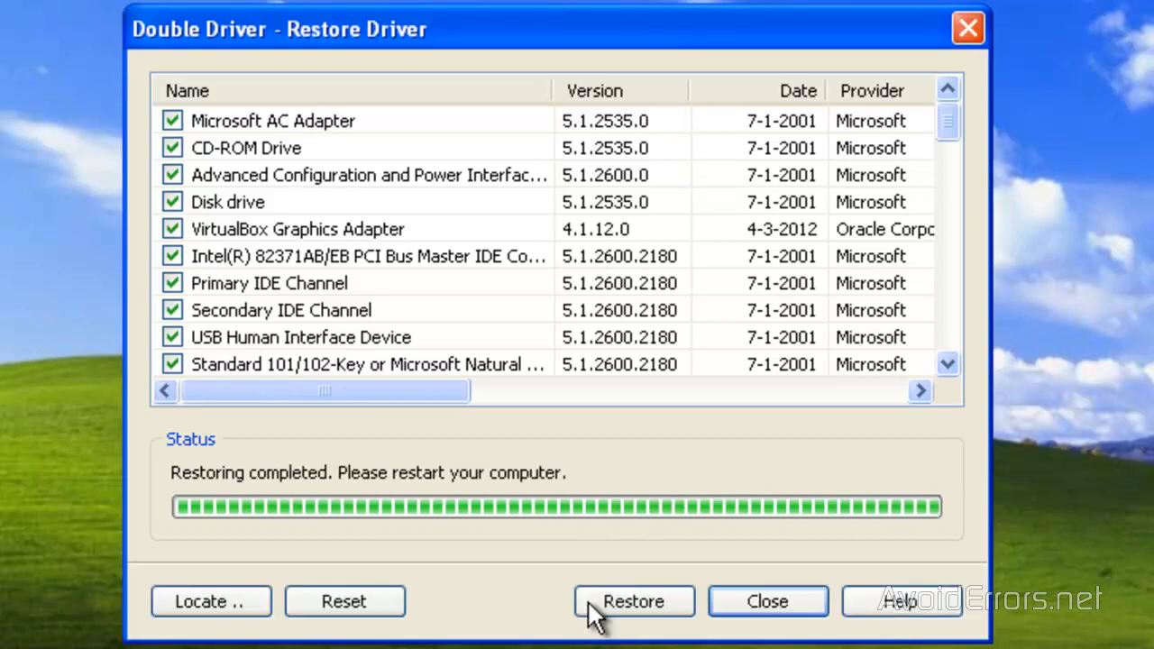
{"action": "mouse_move", "coordinate": [225, 496]}
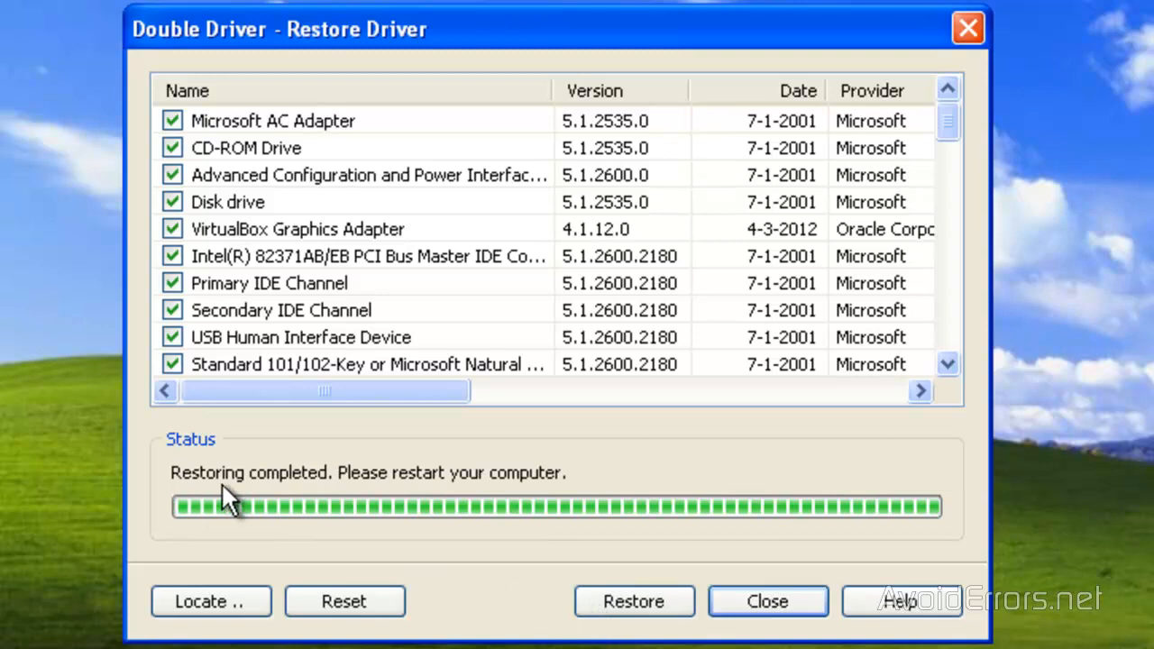
{"action": "mouse_move", "coordinate": [569, 504]}
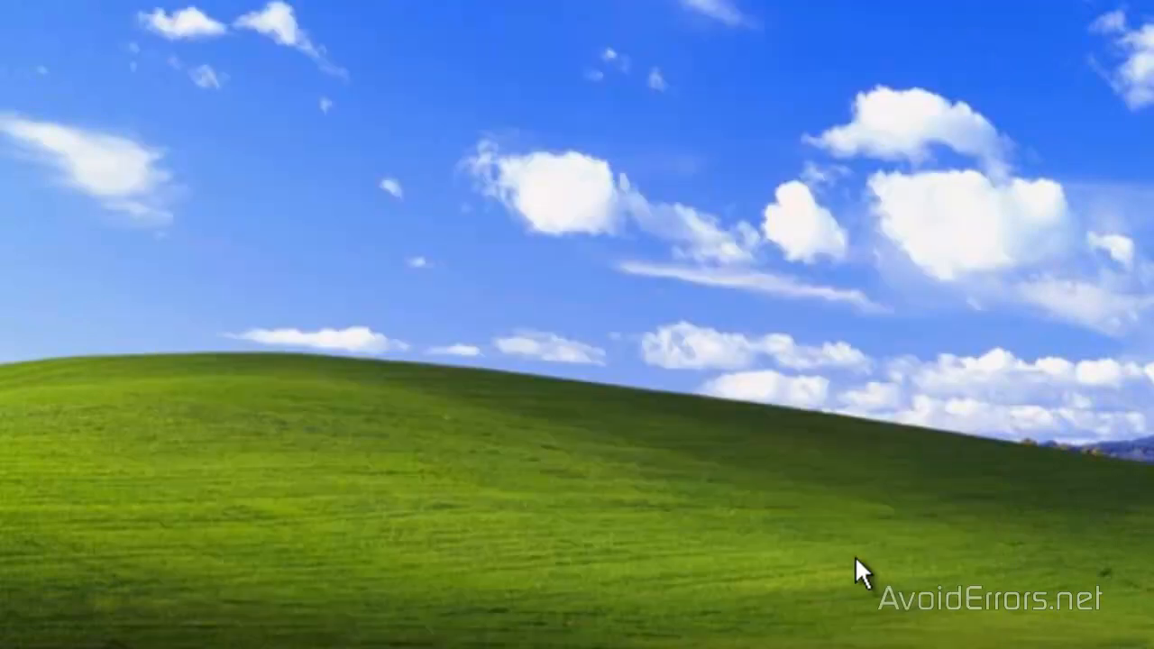
Step: Bring up the Windows XP Start menu to restart the computer
{"action": "left_click", "coordinate": [248, 606]}
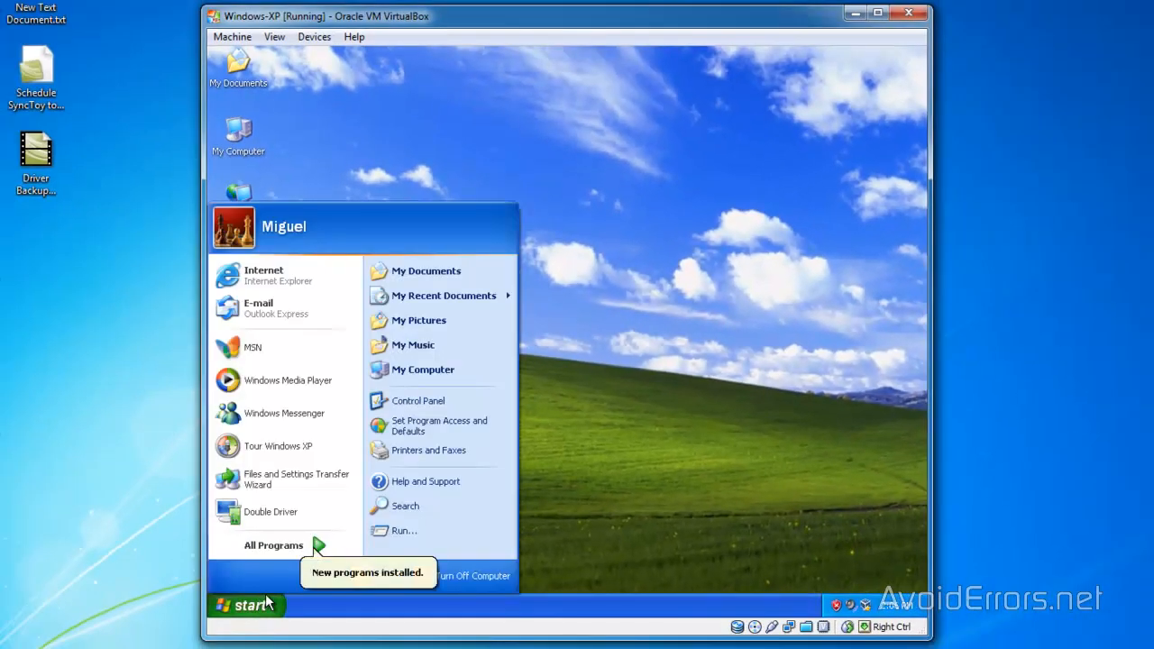